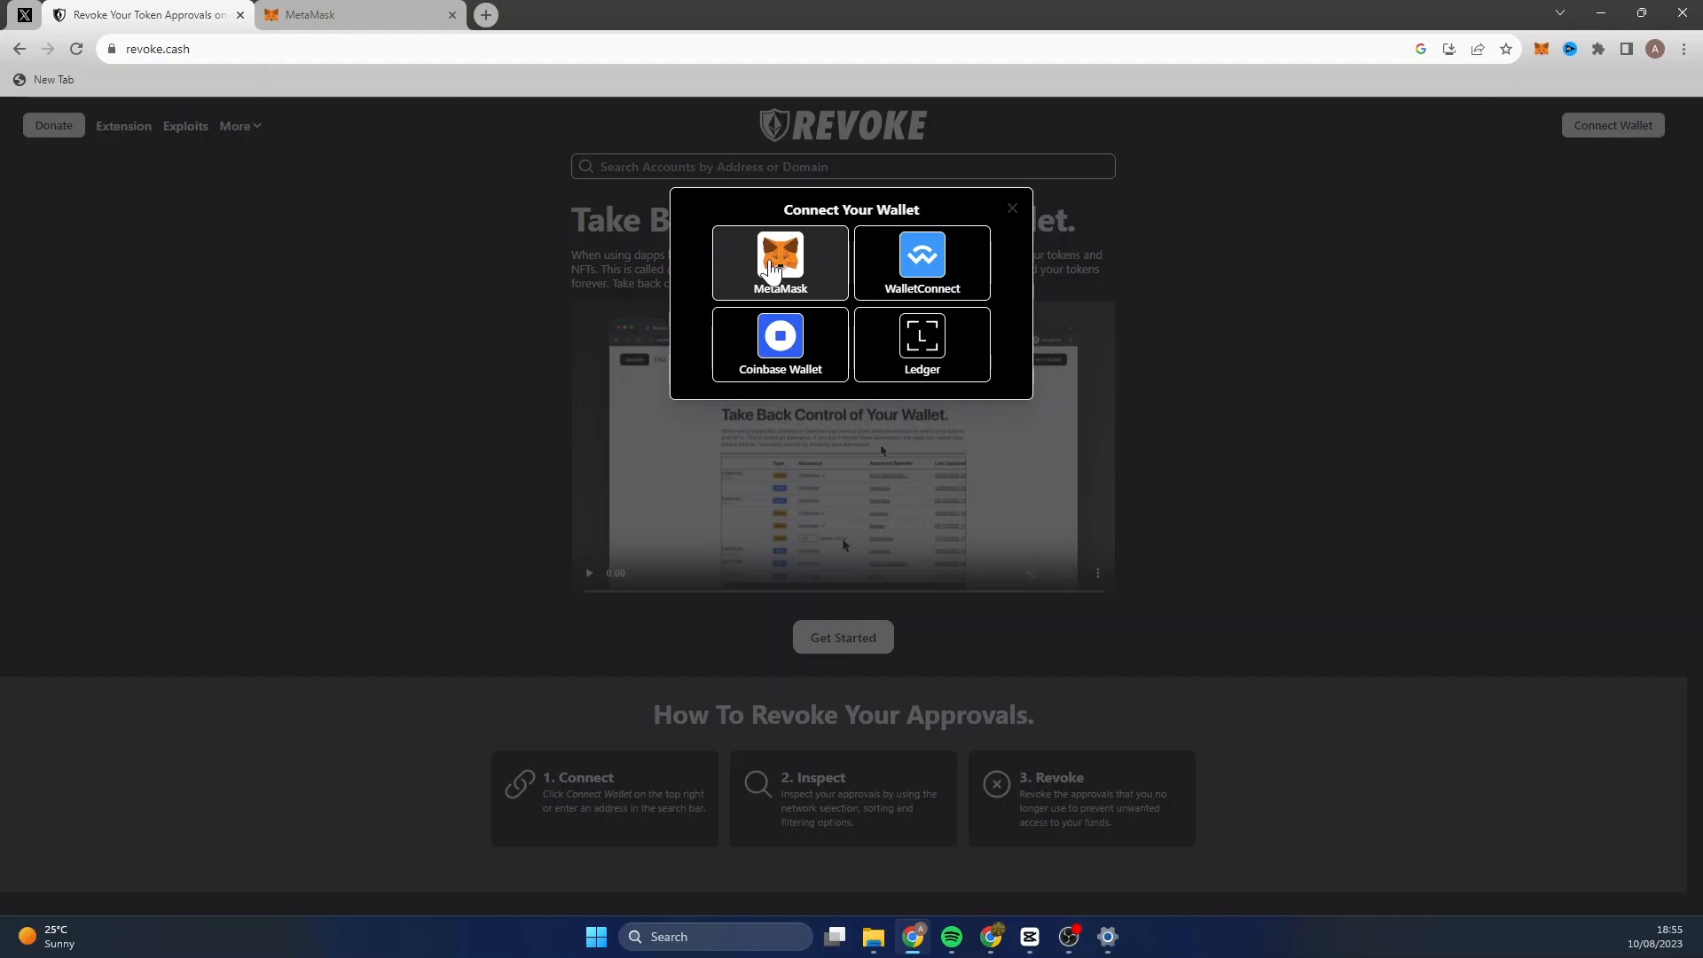
- Choose MetaMask in the Connect Your Wallet dialog
click(779, 261)
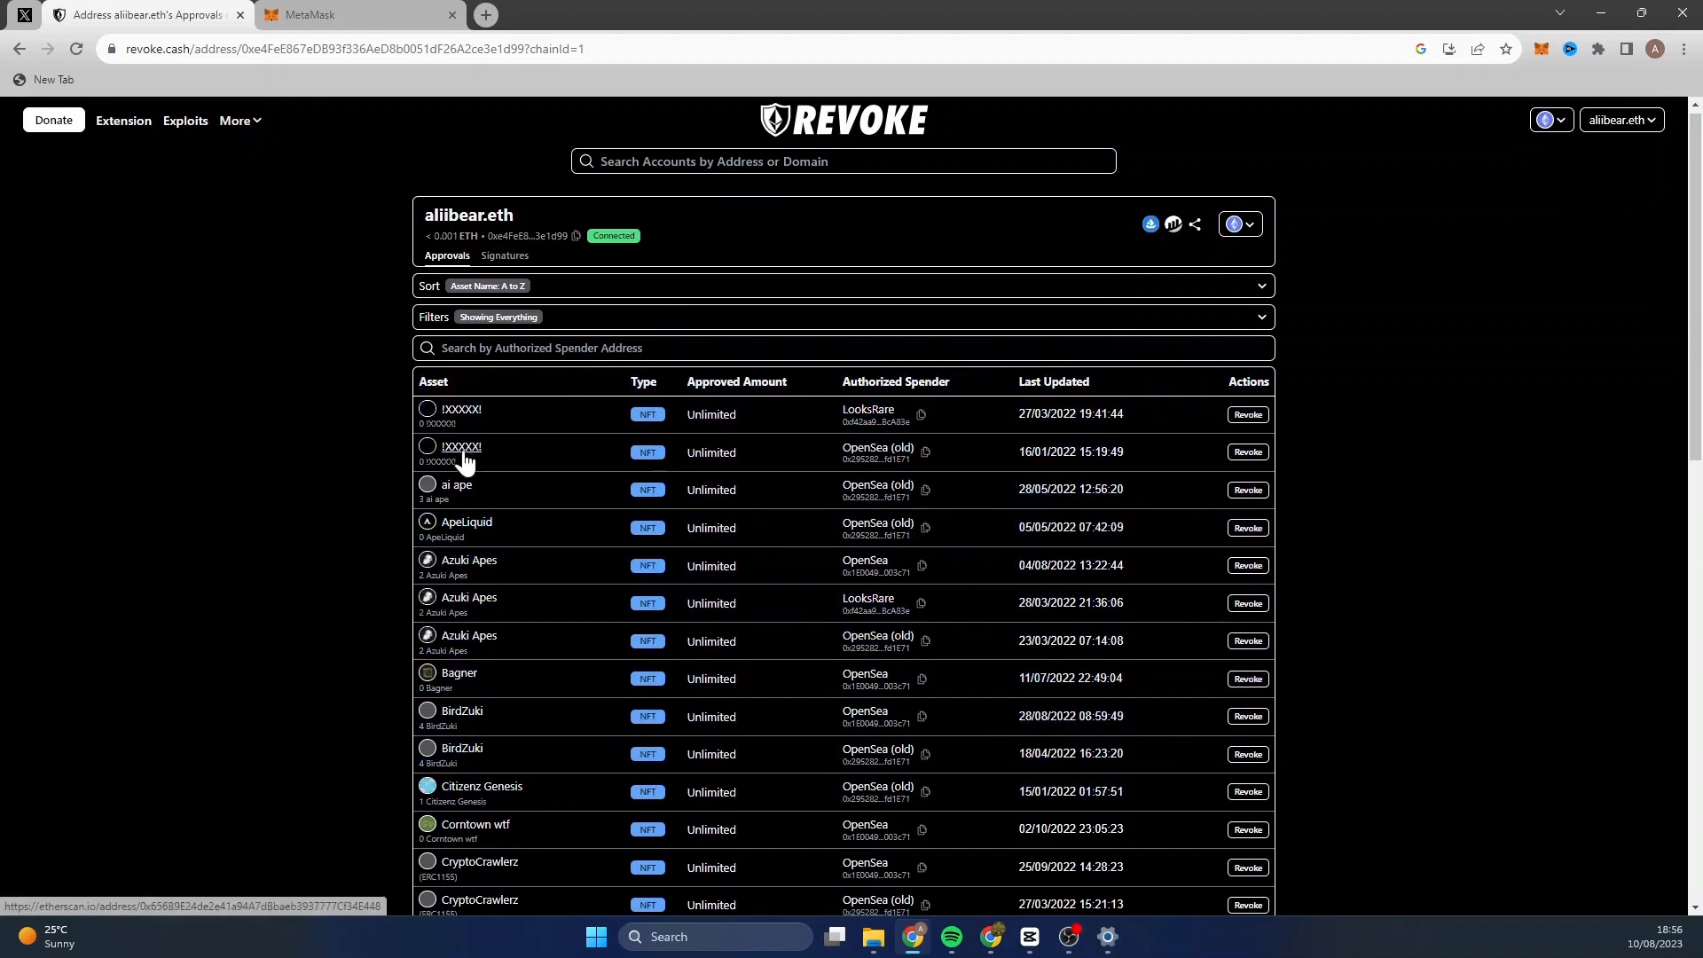
scroll(down, 3)
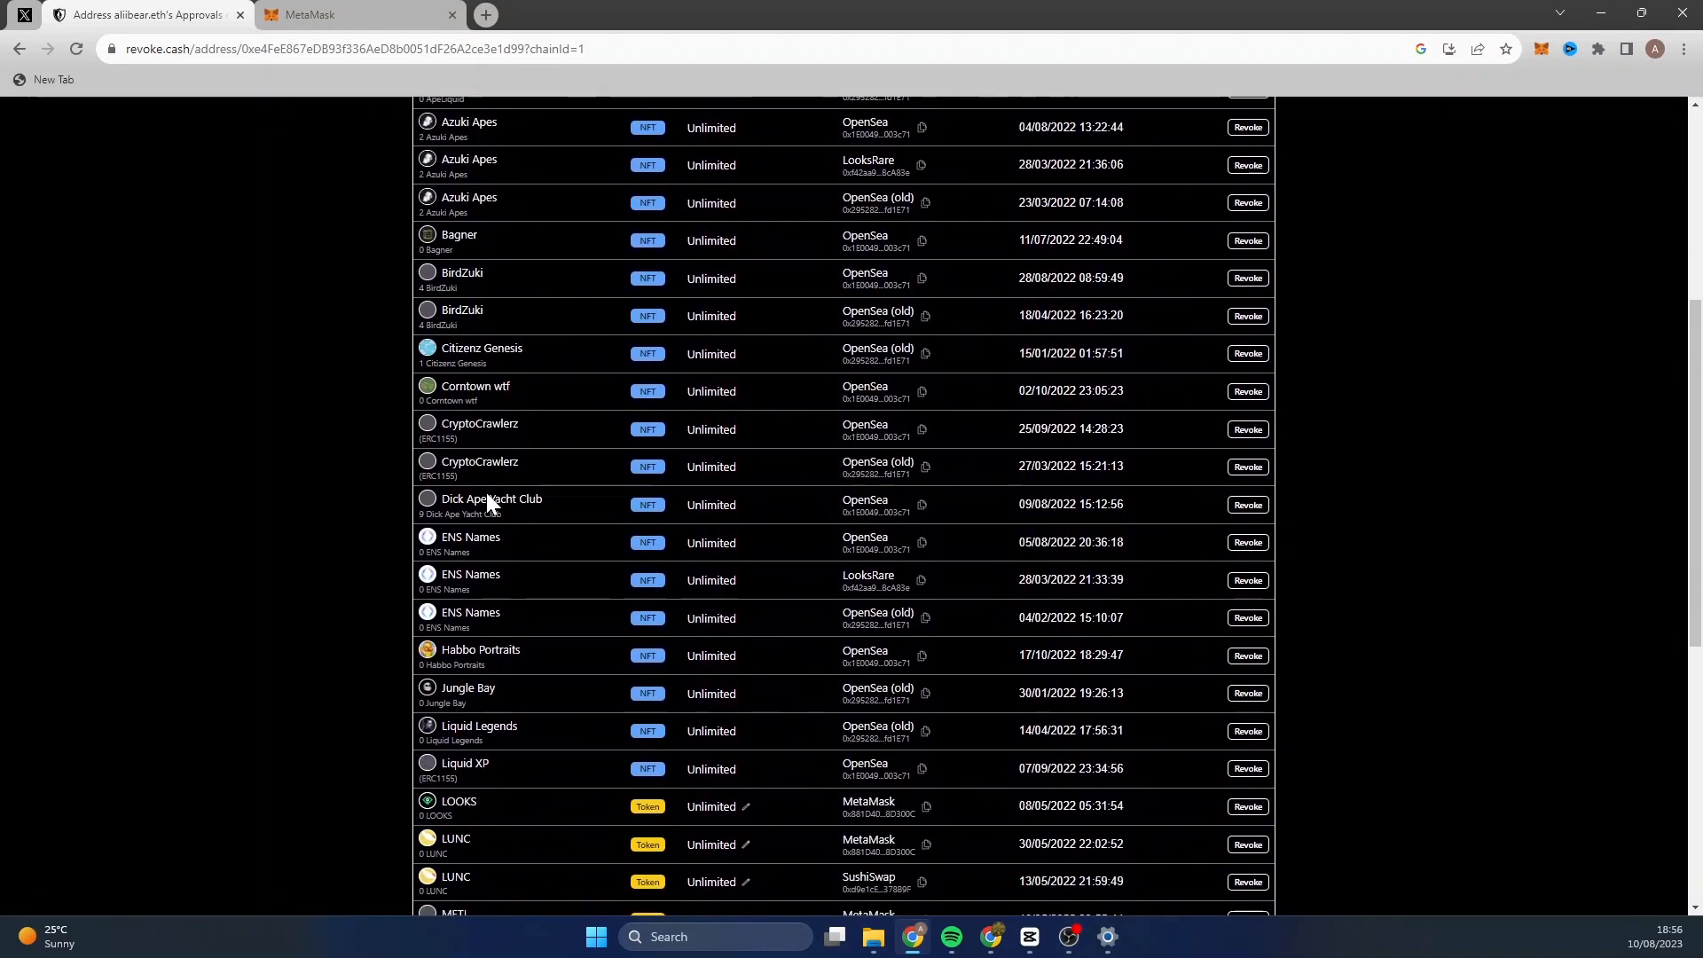
scroll(down, 3)
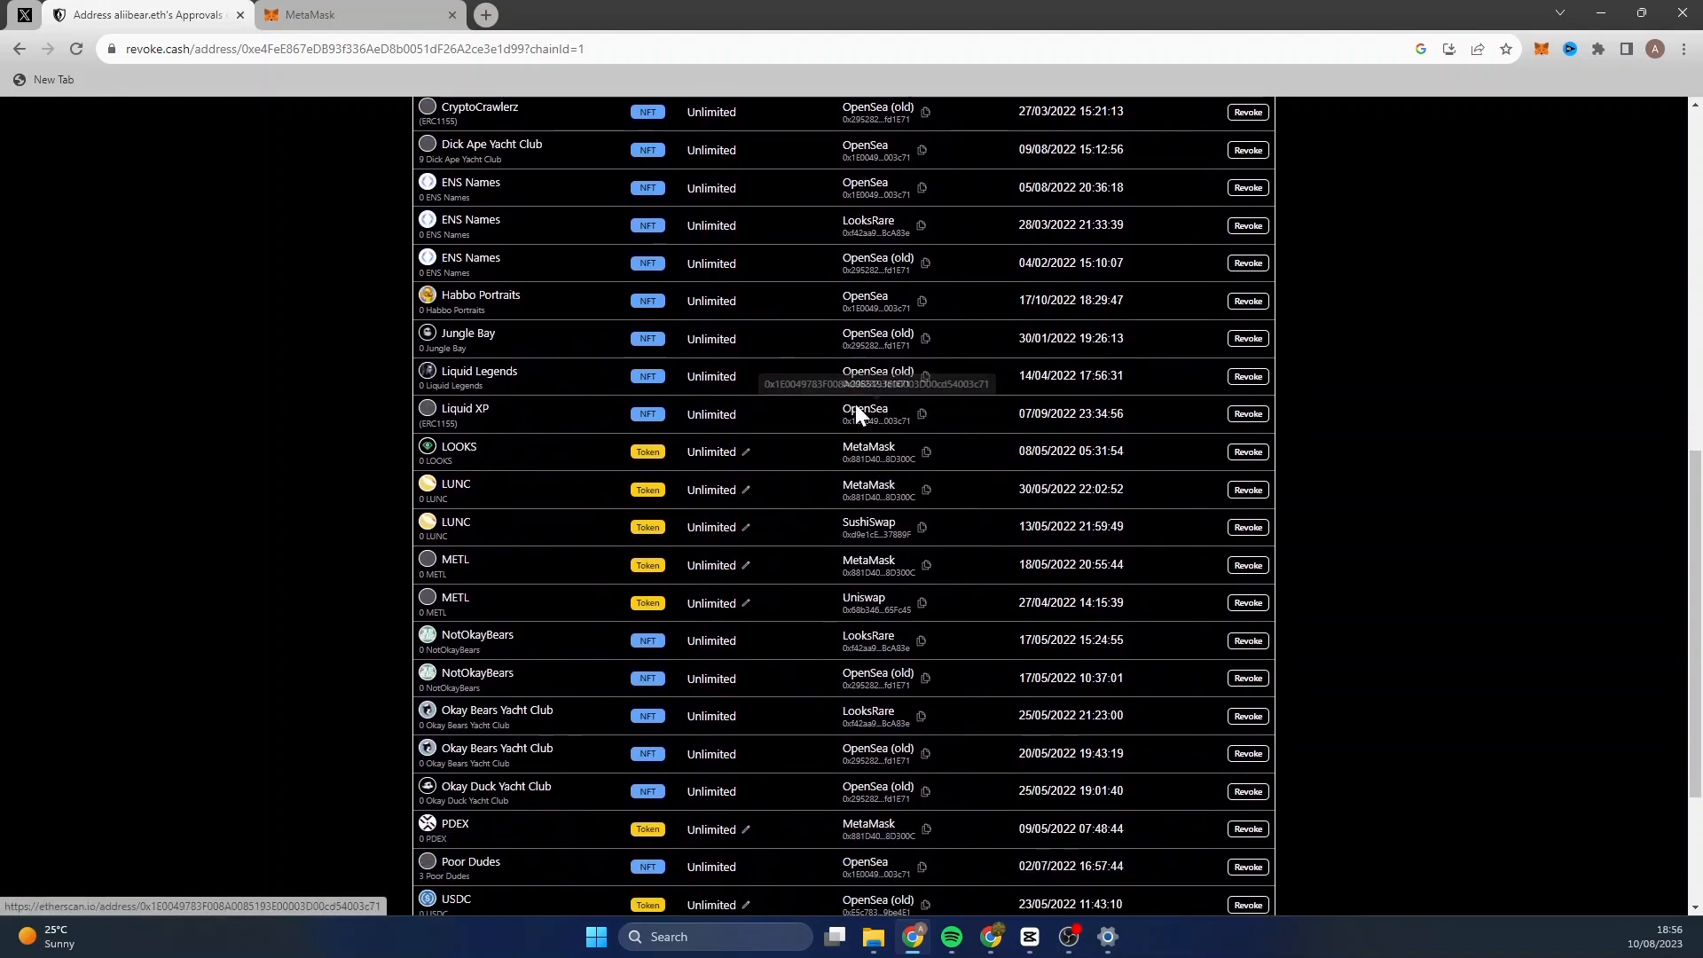
mouse_move(826, 532)
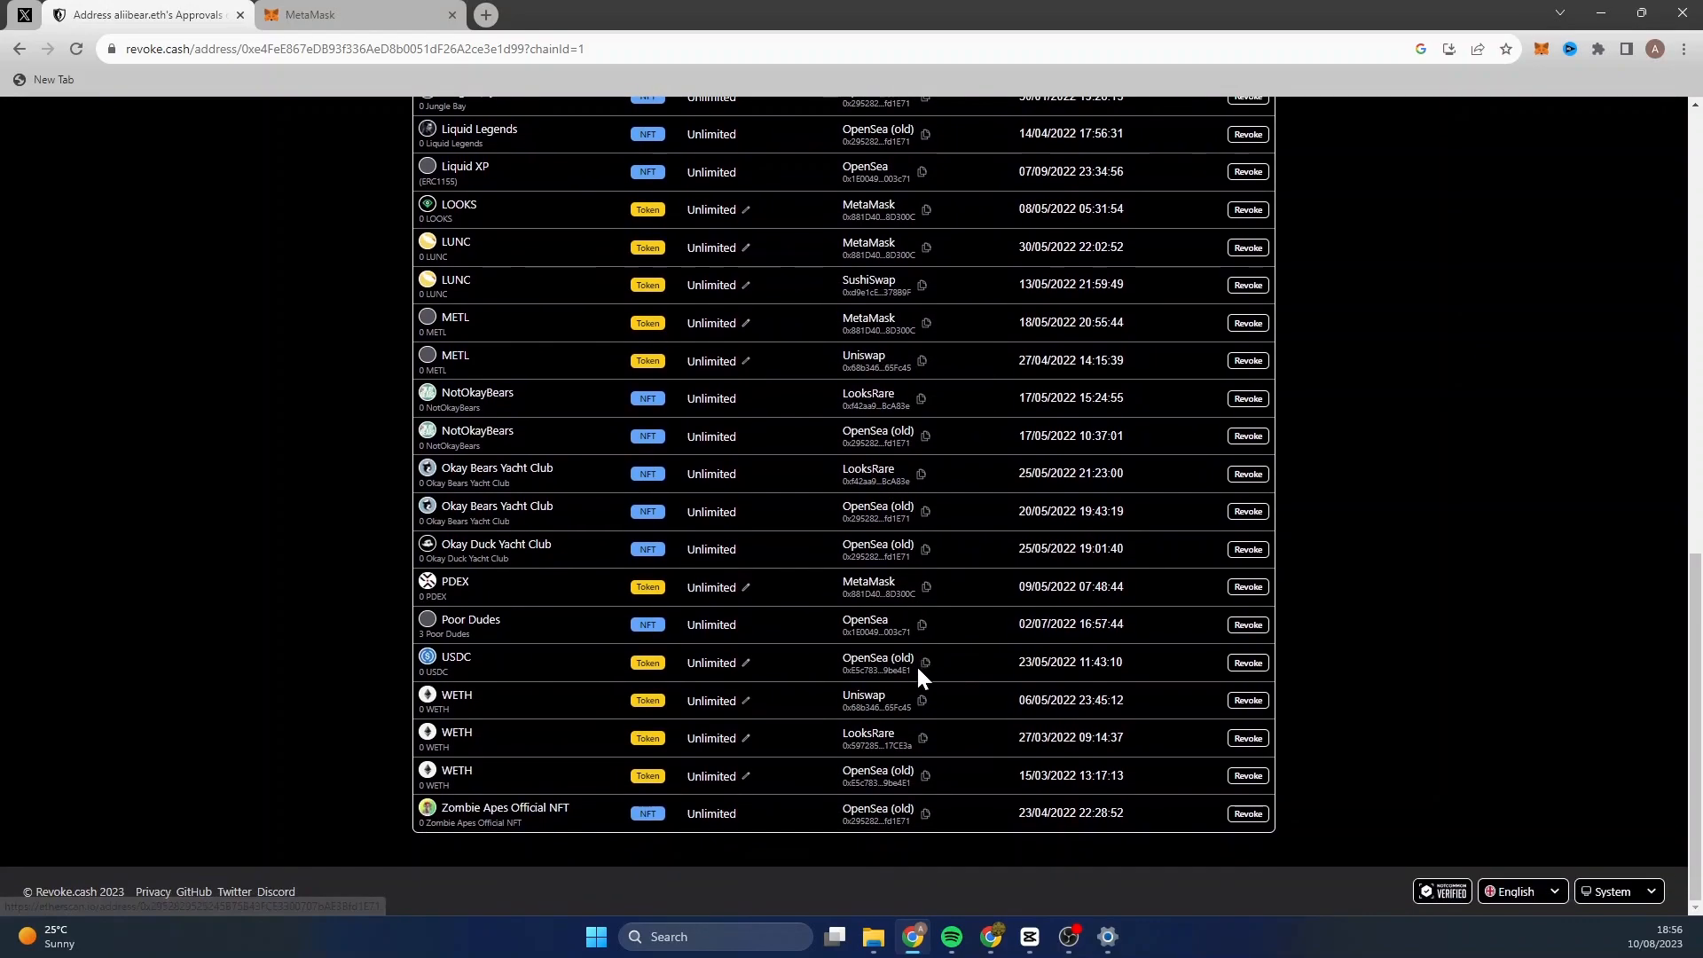
mouse_move(837, 342)
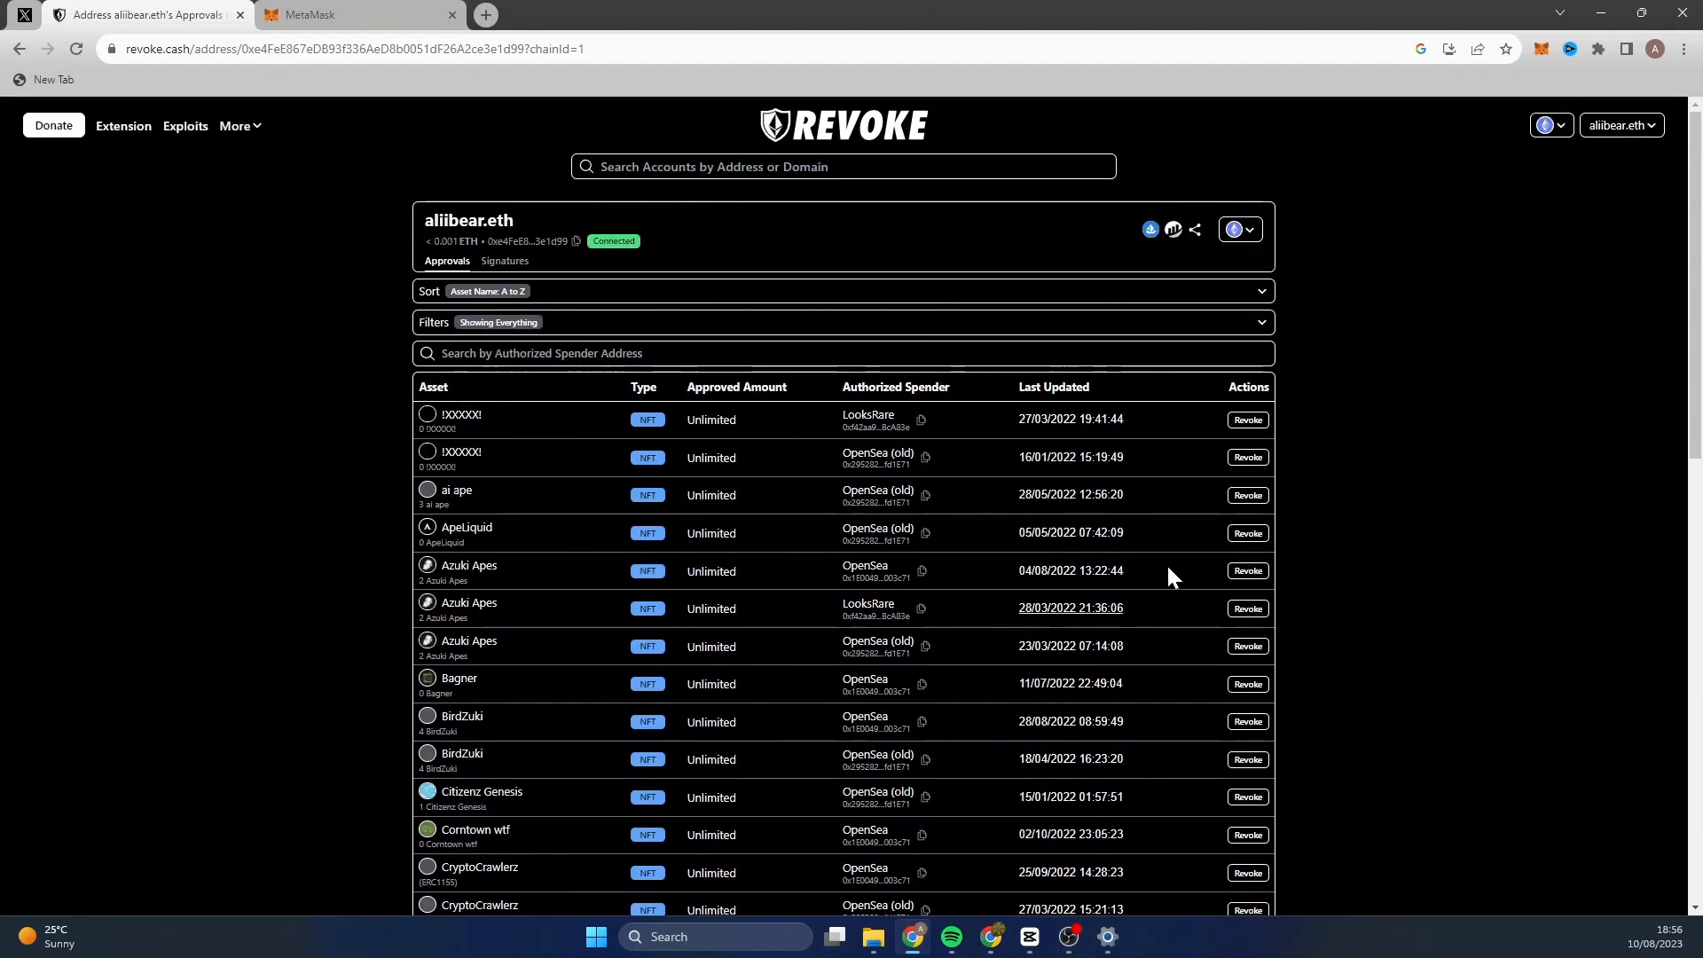
mouse_move(1248, 420)
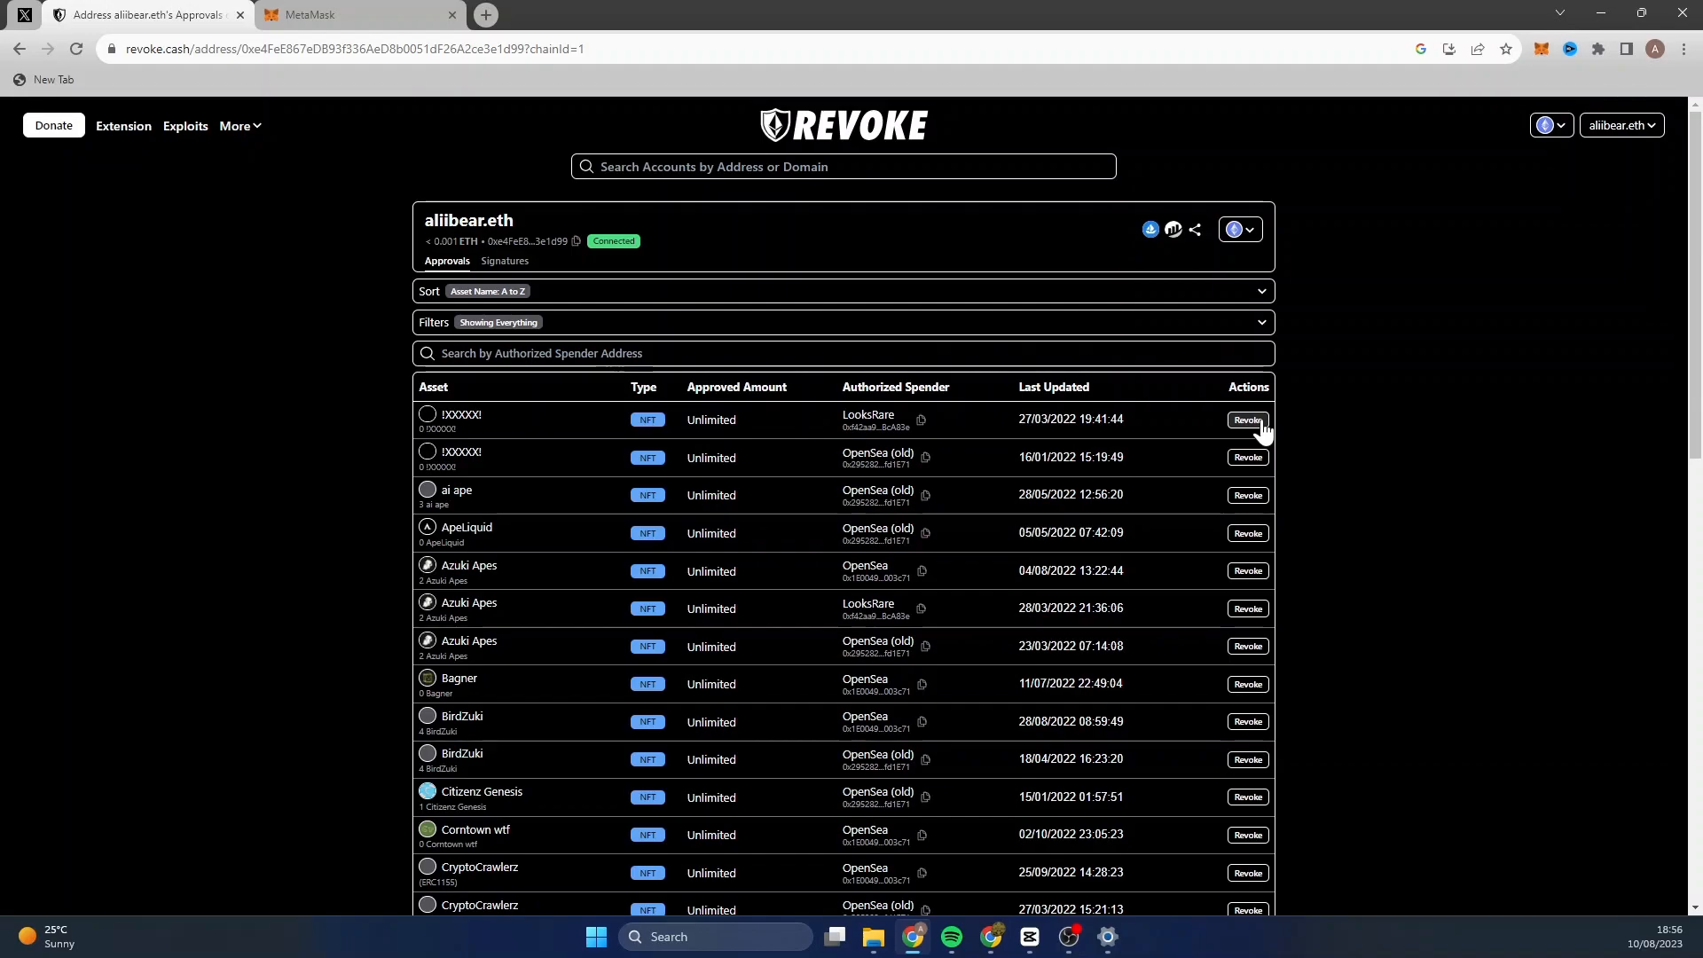
- Revoke the first NFT approval, the LooksRare spender, from the approvals table
click(1247, 420)
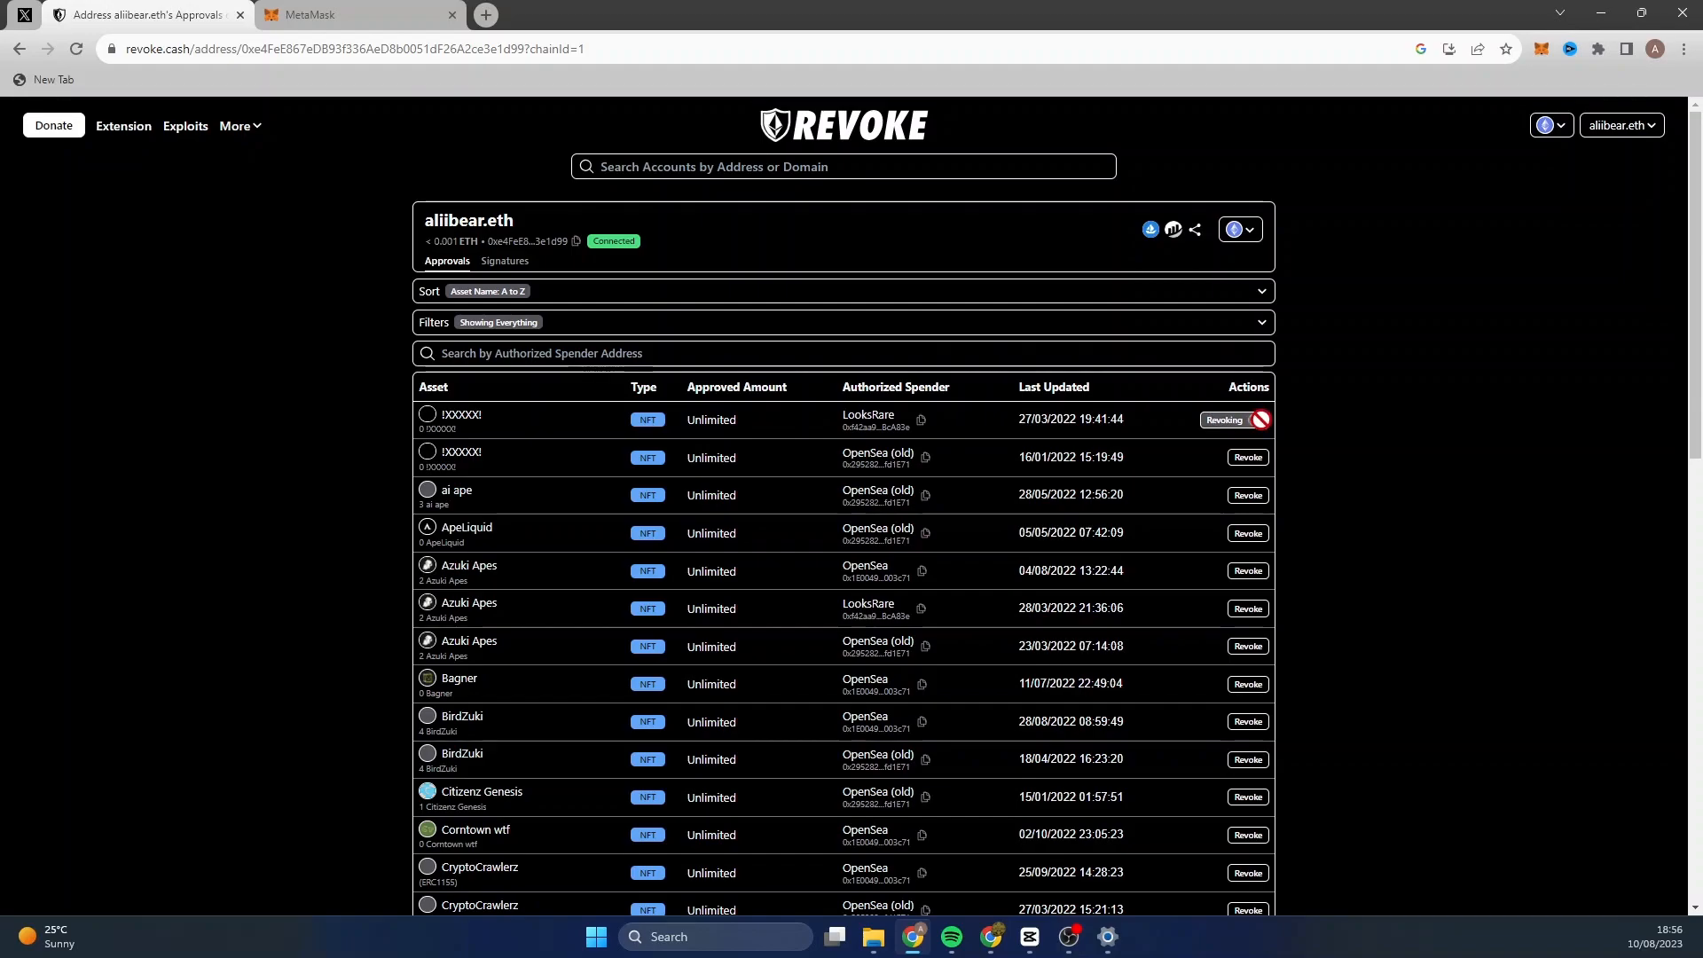
click(1246, 420)
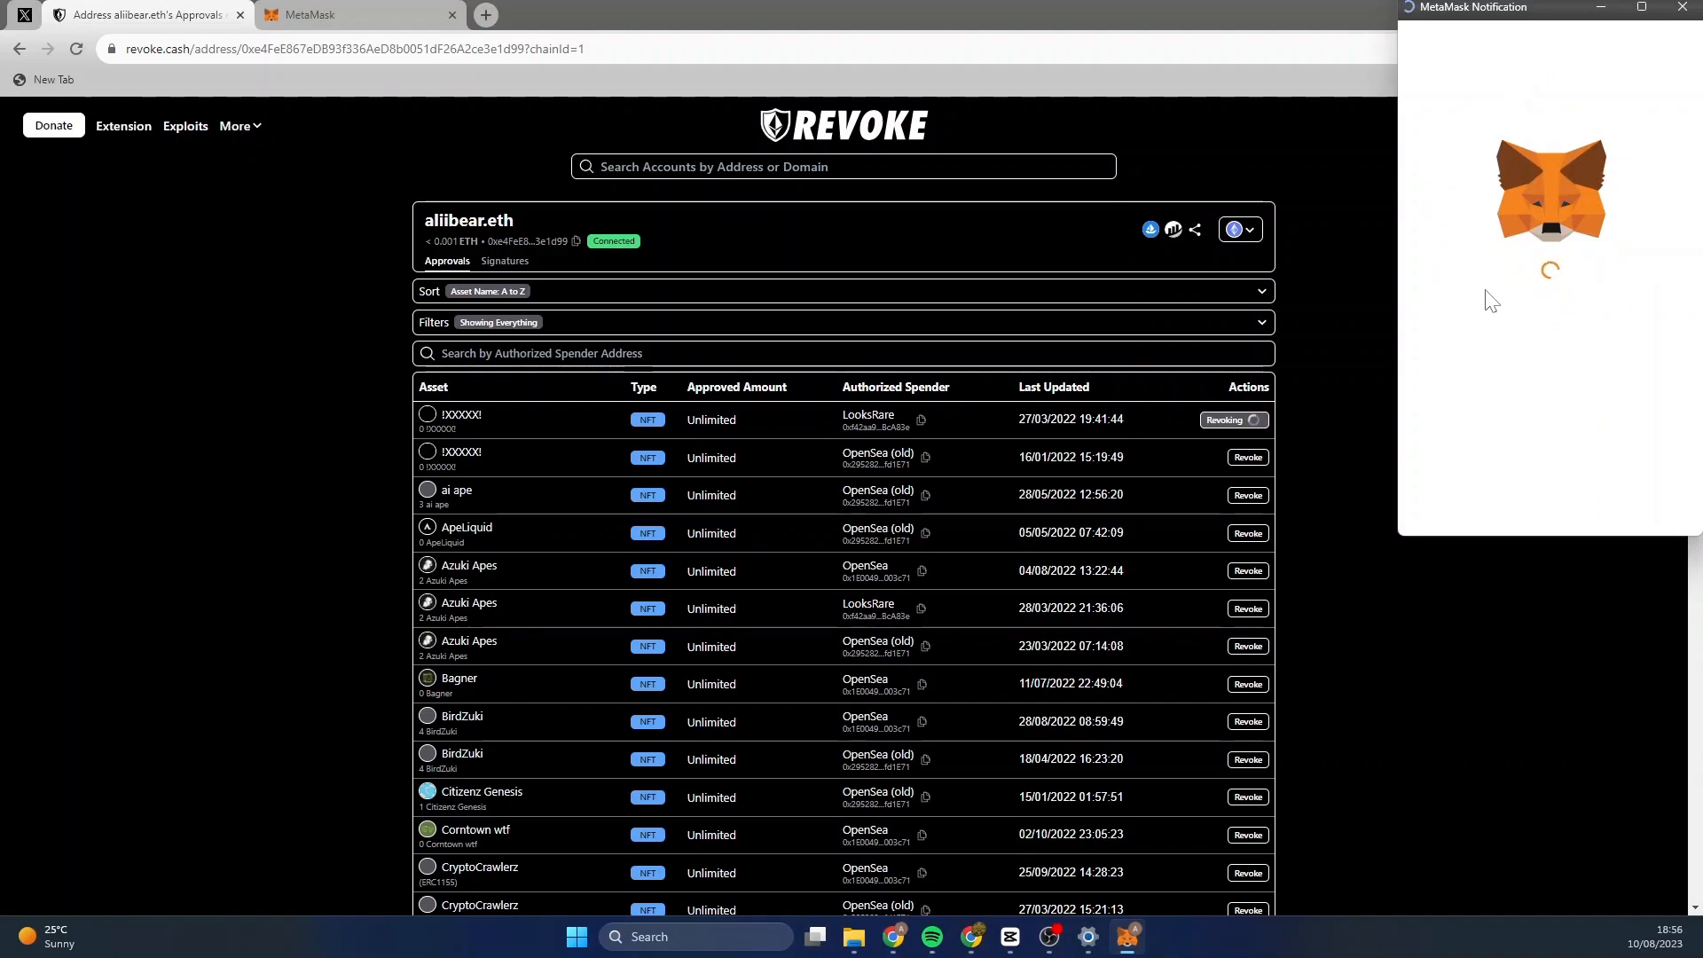